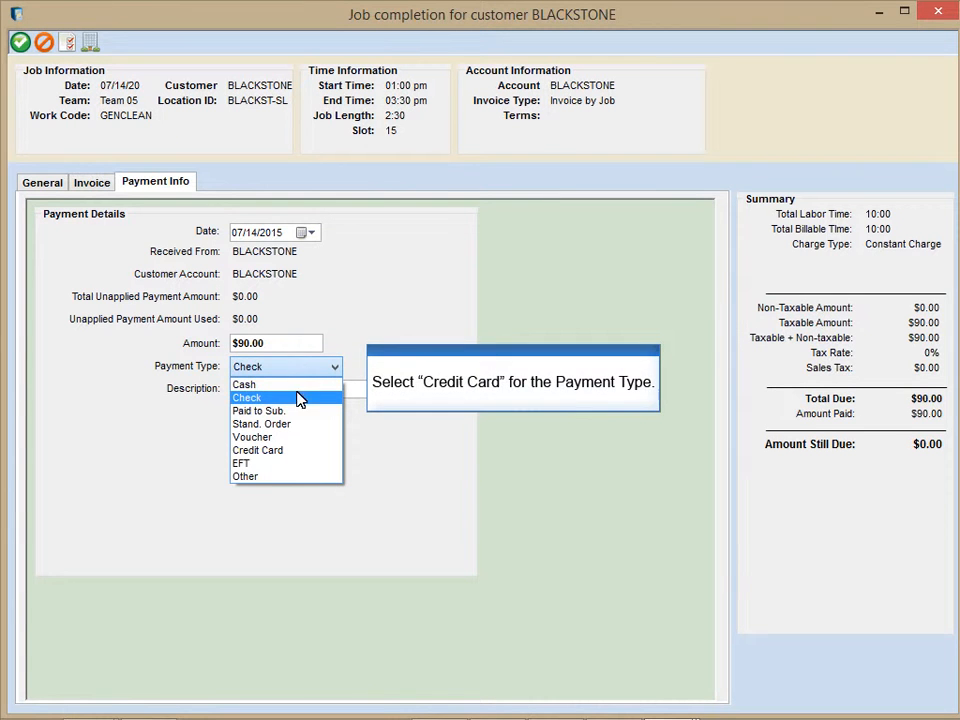
Record the Blackstone job's $90.00 payment as a credit card payment and save the job
click(258, 450)
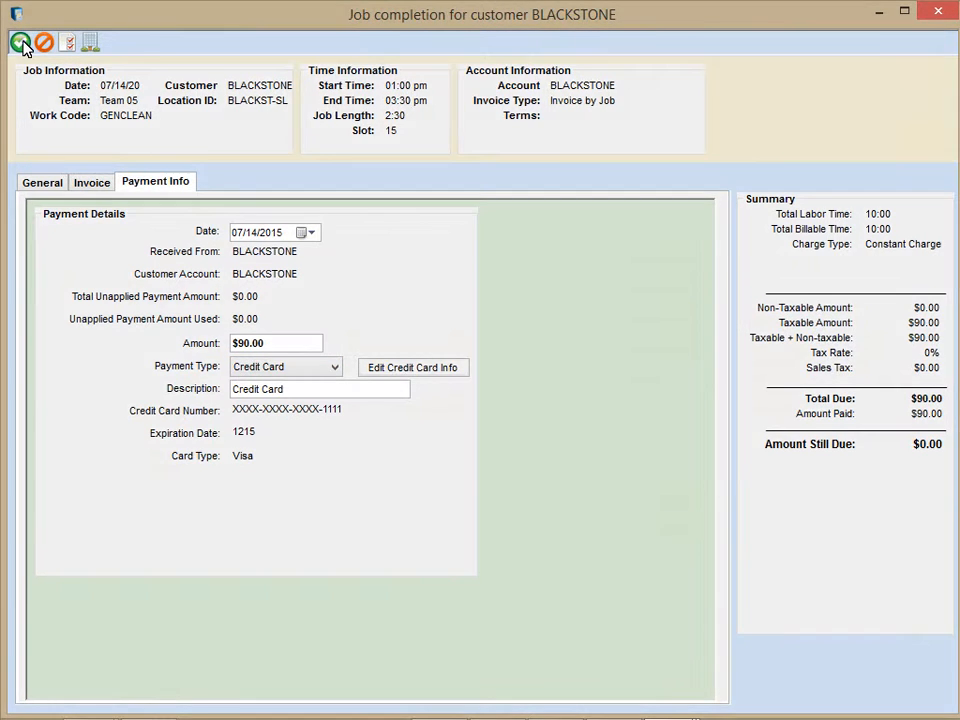
click(20, 44)
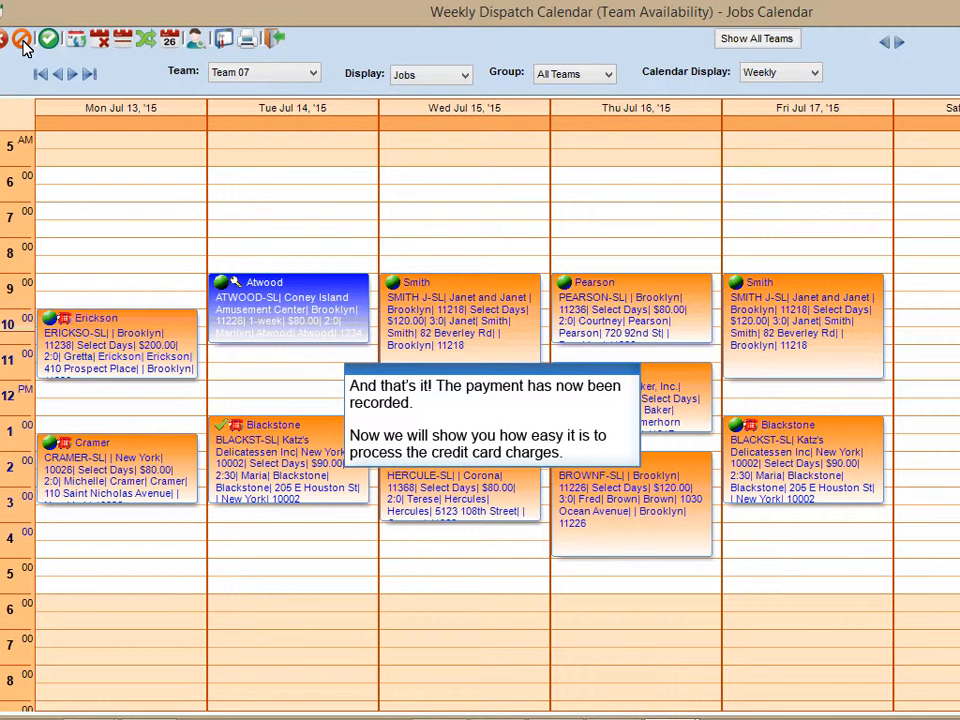
mouse_move(155, 118)
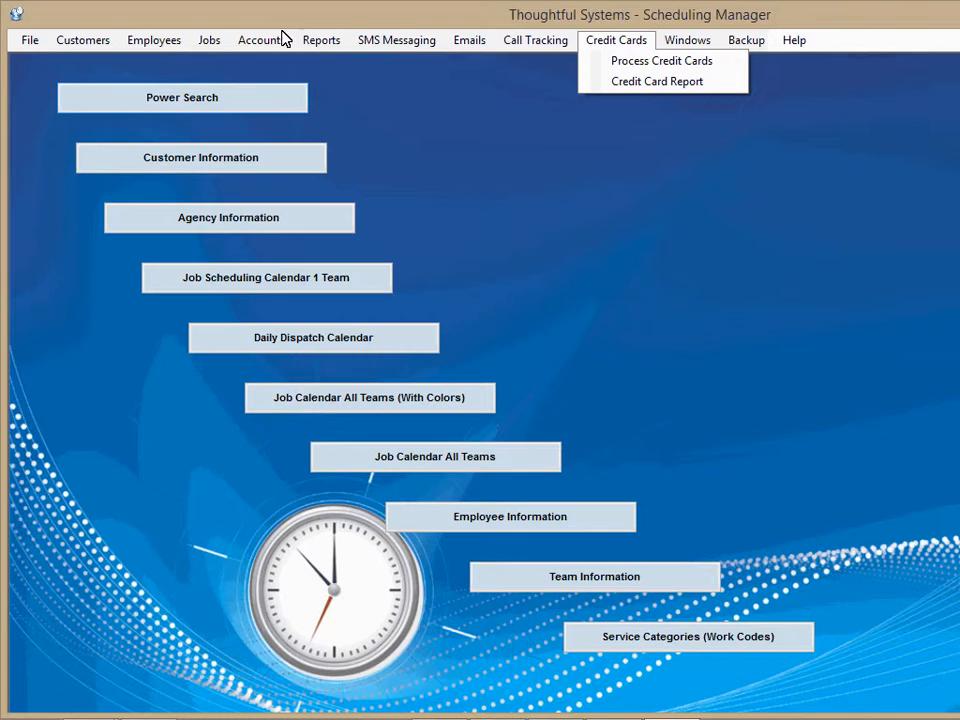
Open the Process Credit Cards window from the Credit Cards menu
click(662, 60)
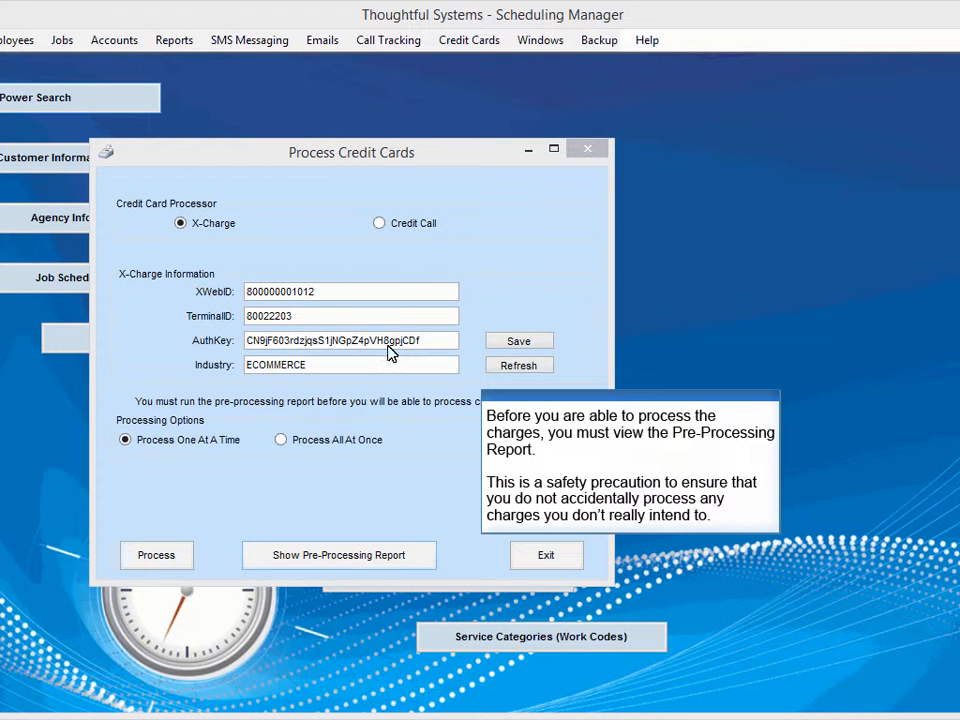
mouse_move(377, 560)
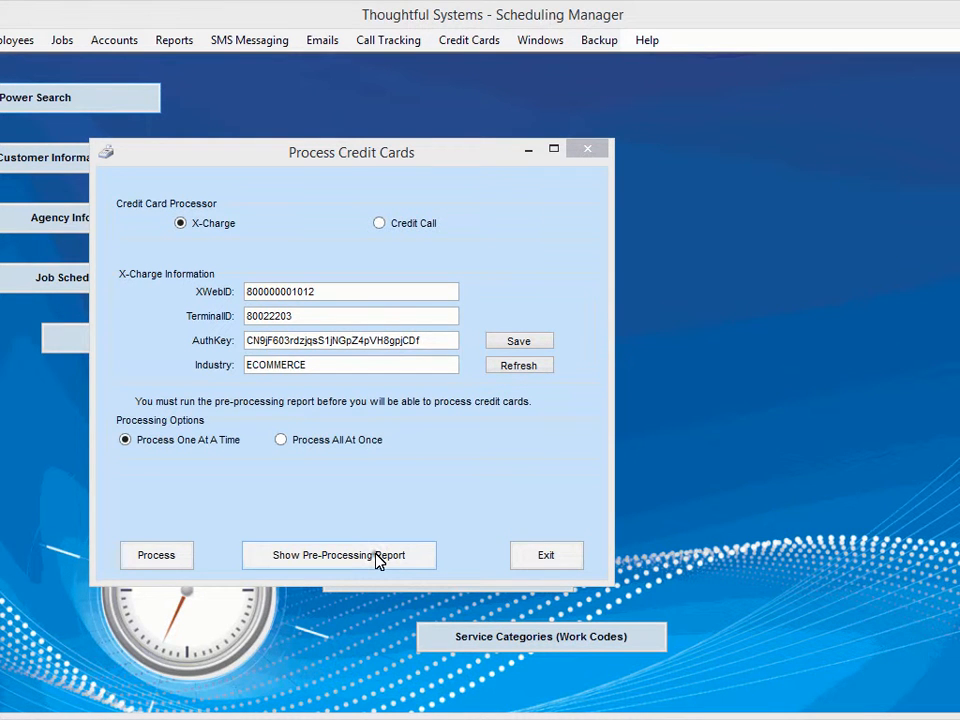
click(339, 555)
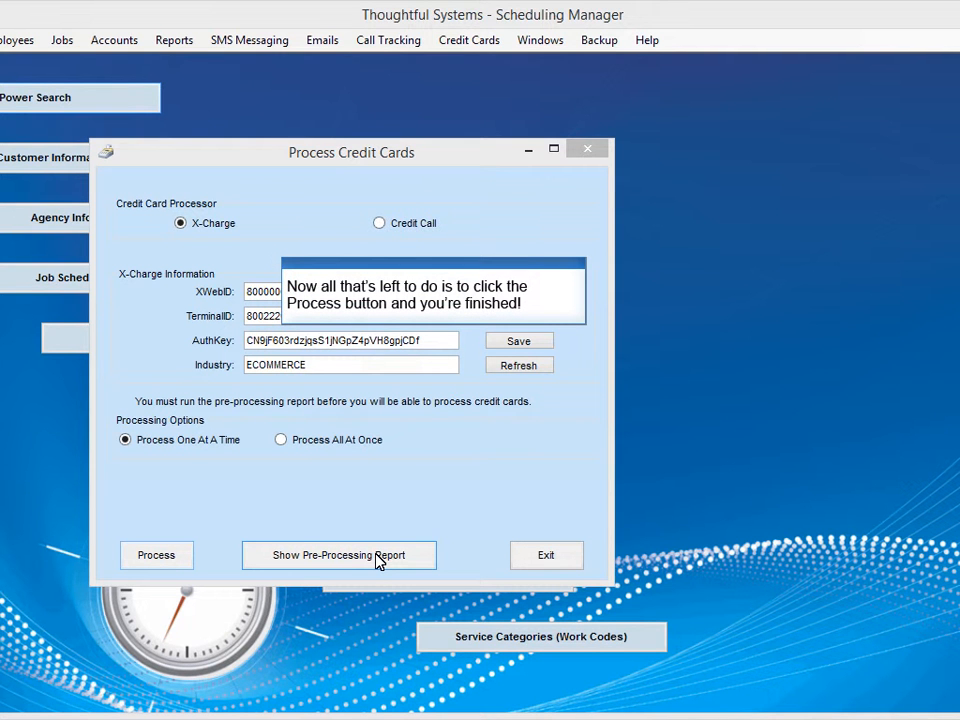
mouse_move(156, 555)
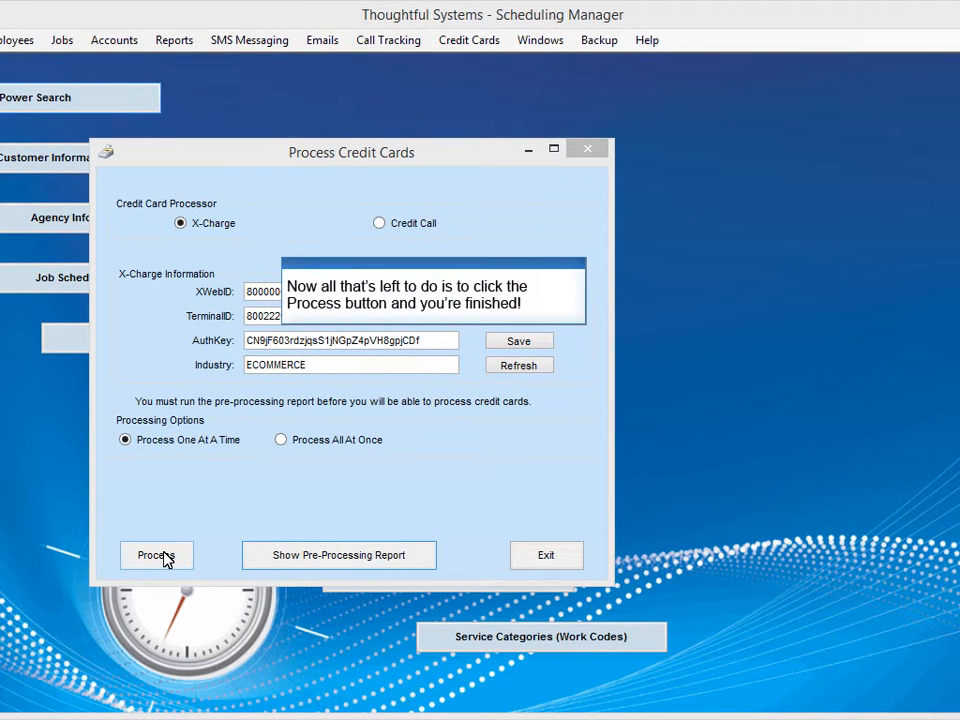